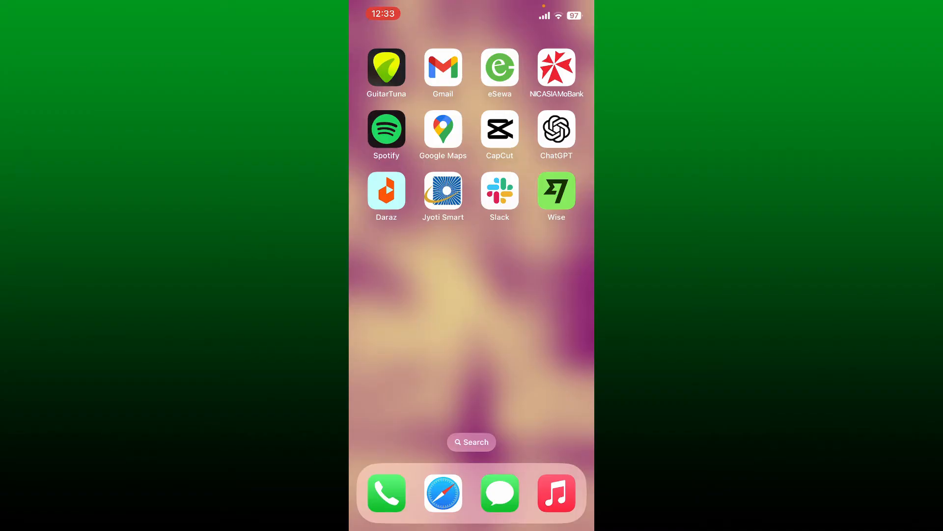
# Launch Safari and load the Wise homepage at wise.com from the address bar.
pyautogui.click(442, 493)
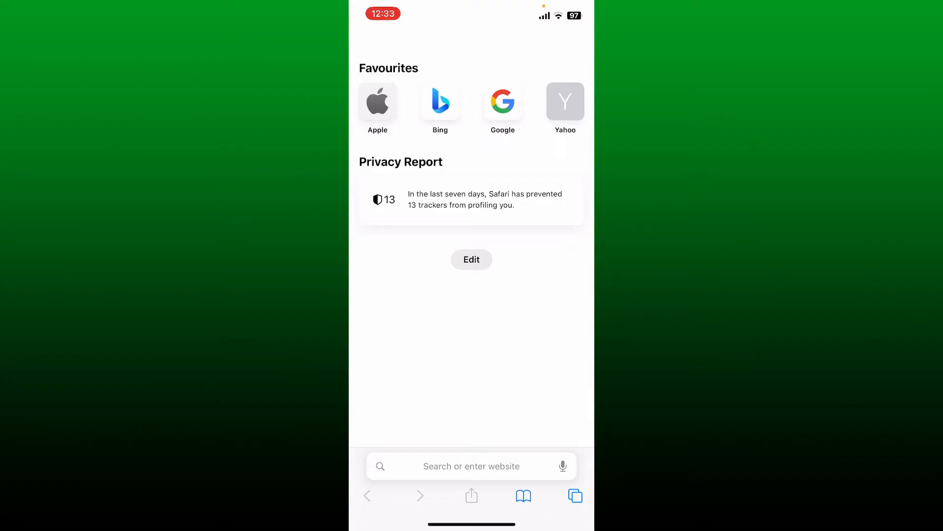
pyautogui.click(472, 466)
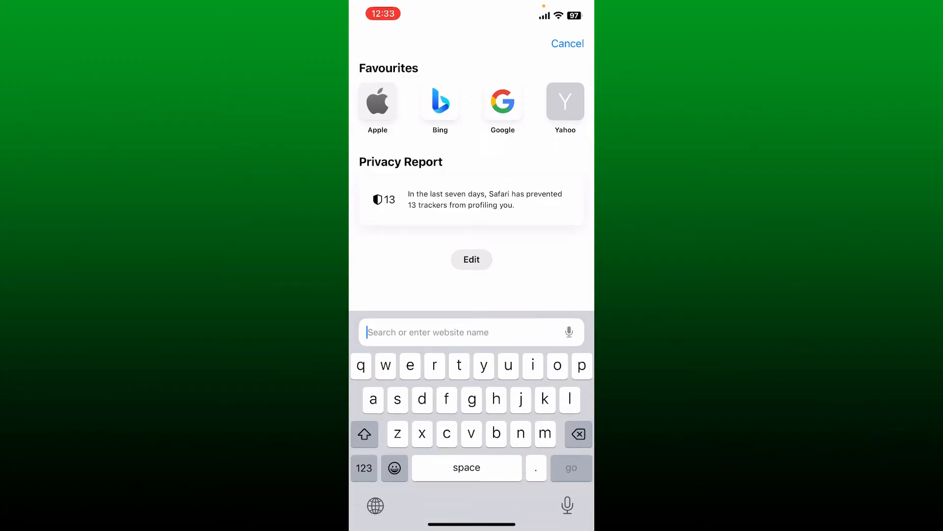
pyautogui.write('wew')
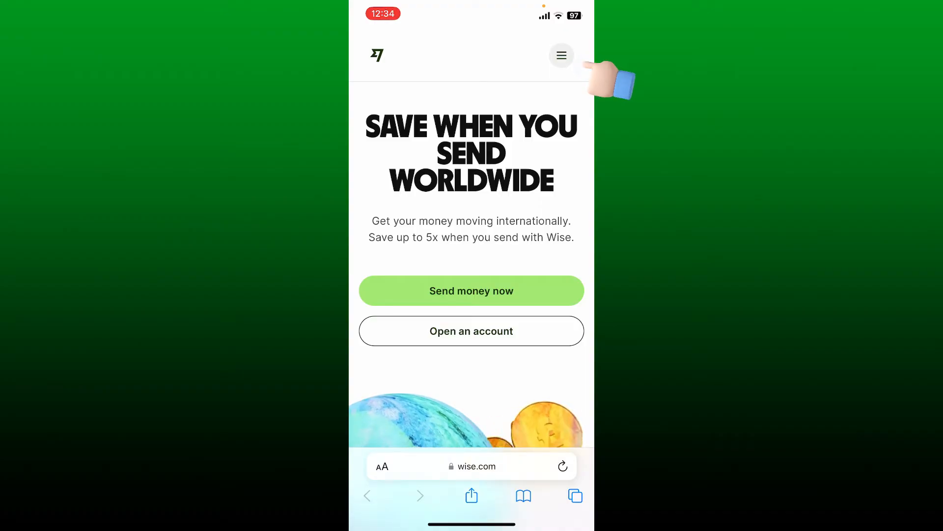
# Reach Wise's 'Welcome back' login page through the site navigation menu.
pyautogui.click(561, 55)
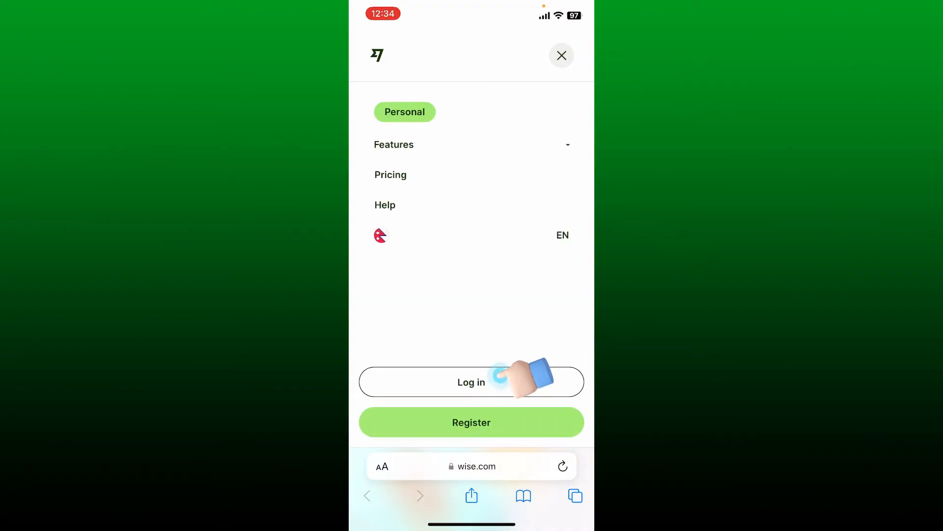
pyautogui.click(472, 381)
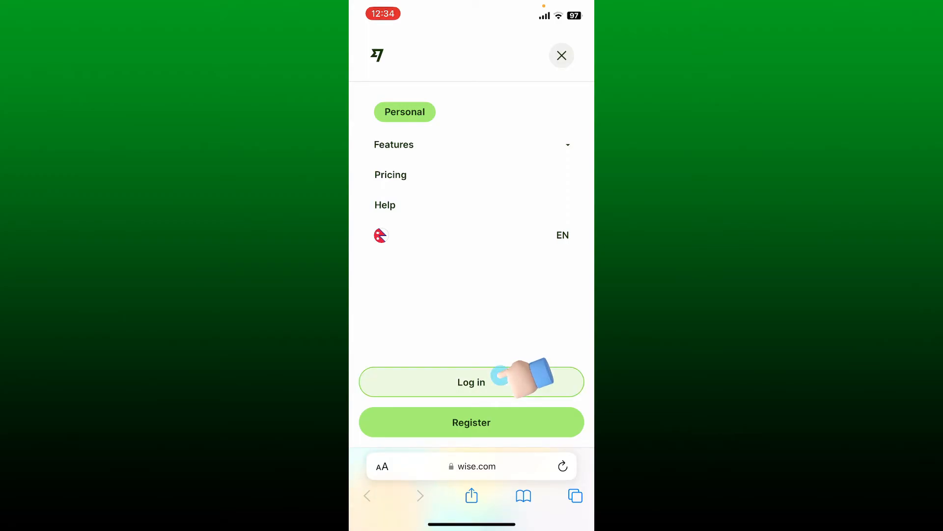
pyautogui.click(472, 382)
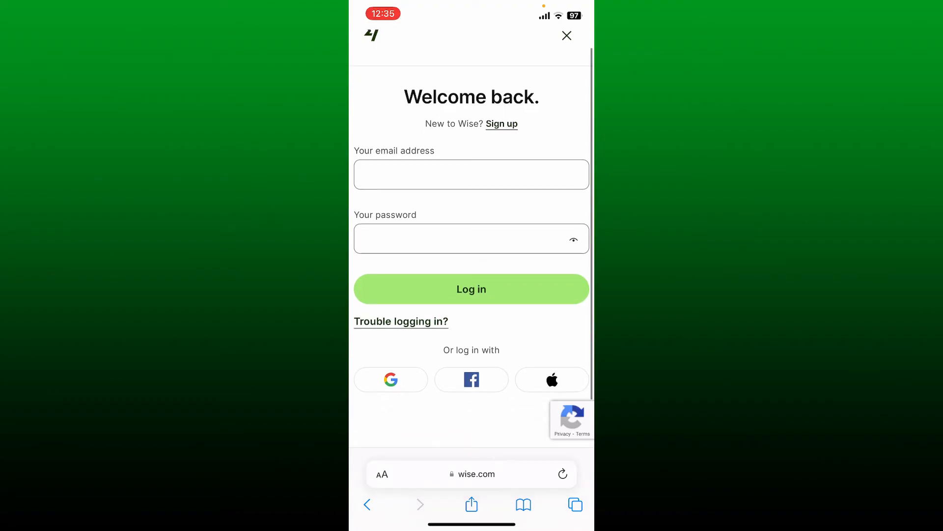
# Submit the account's email address and password on the Wise login form.
pyautogui.scroll(-3)
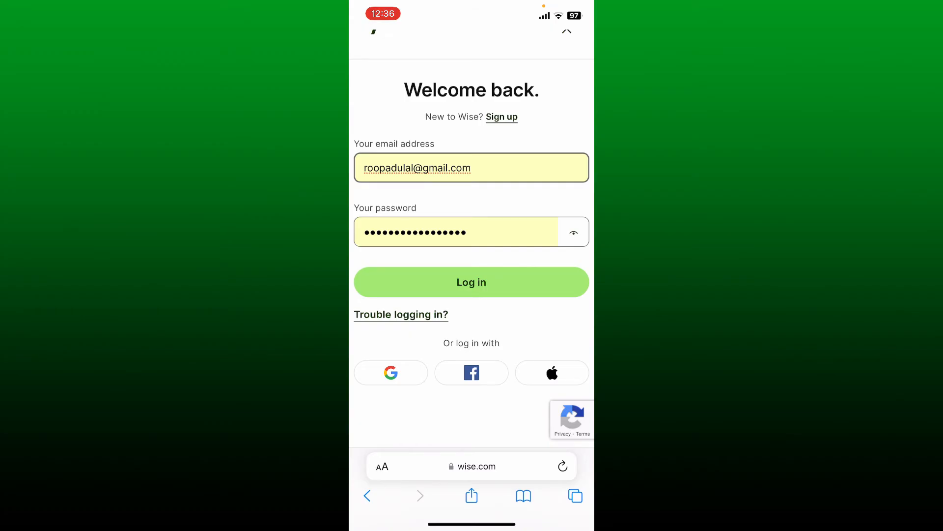
pyautogui.click(472, 282)
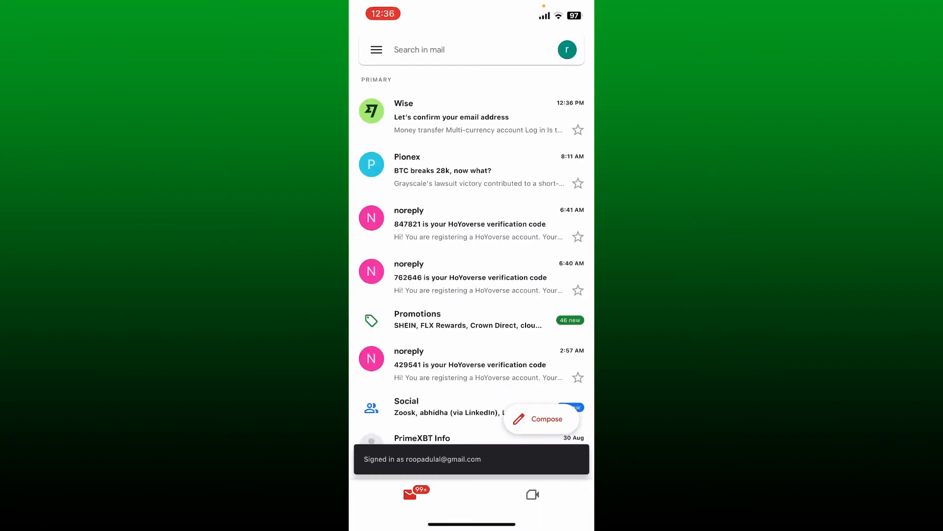
# Follow the 'Confirm your email' link from Wise's Gmail message into Safari, verifying the address.
pyautogui.click(478, 117)
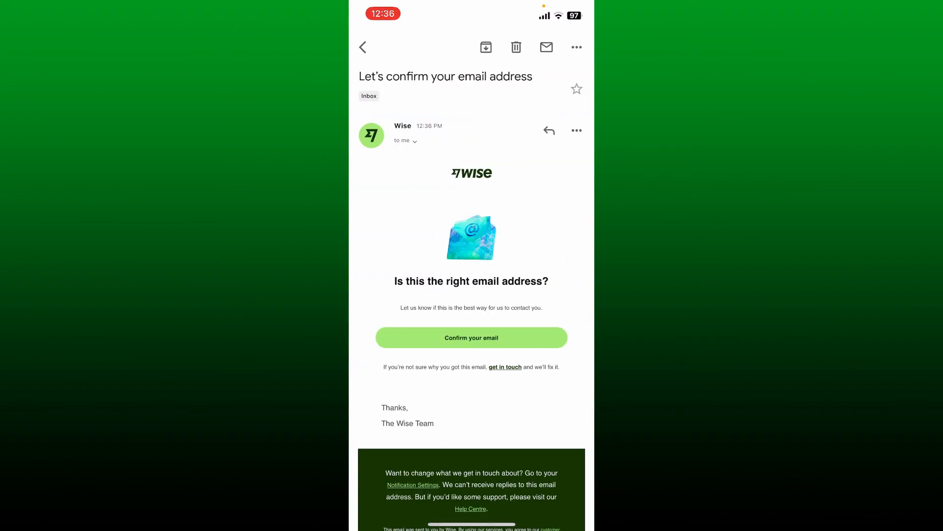
pyautogui.click(472, 338)
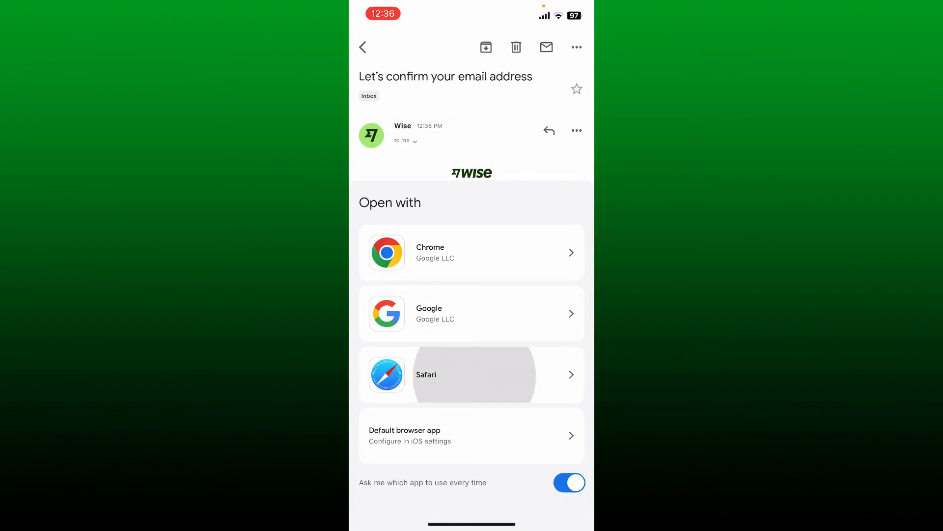
pyautogui.click(472, 375)
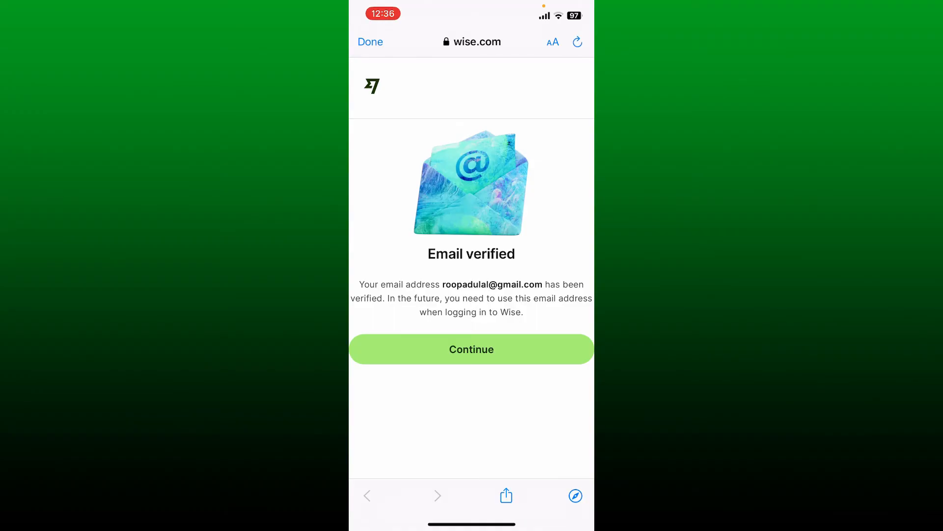
# Continue past the 'Email verified' notice into the Wise account dashboard.
pyautogui.click(472, 349)
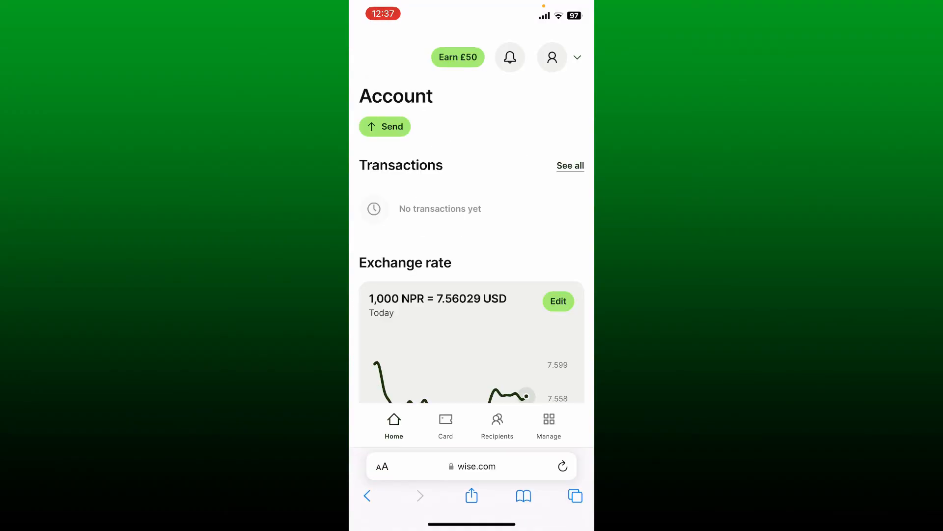
pyautogui.scroll(-3)
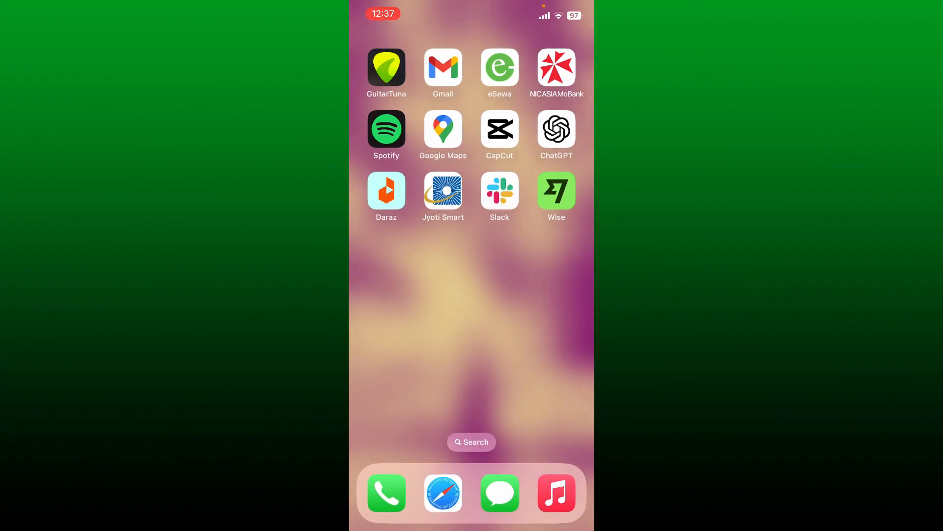
pyautogui.click(480, 268)
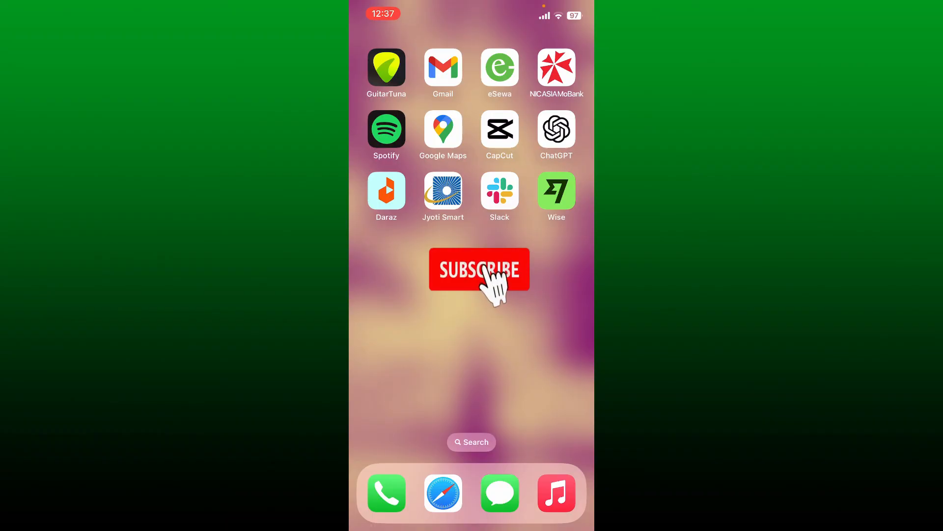
pyautogui.click(480, 268)
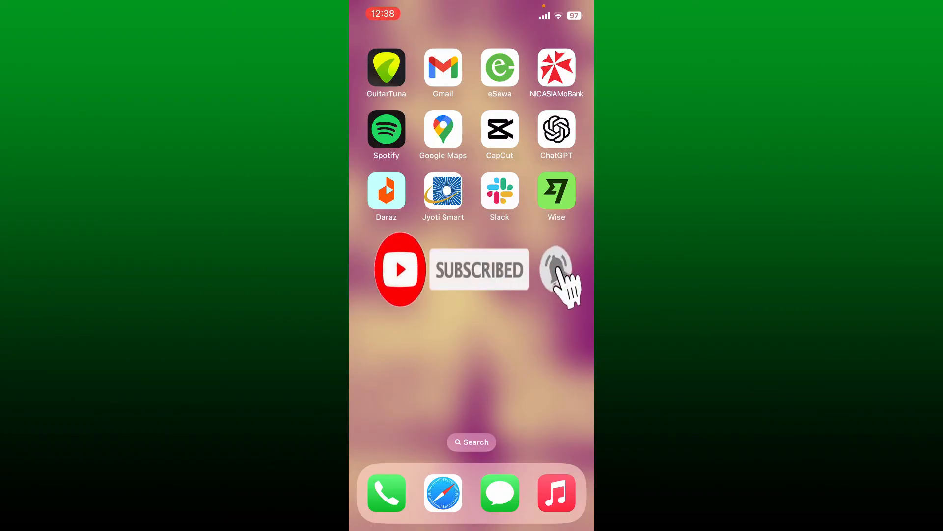
pyautogui.click(556, 269)
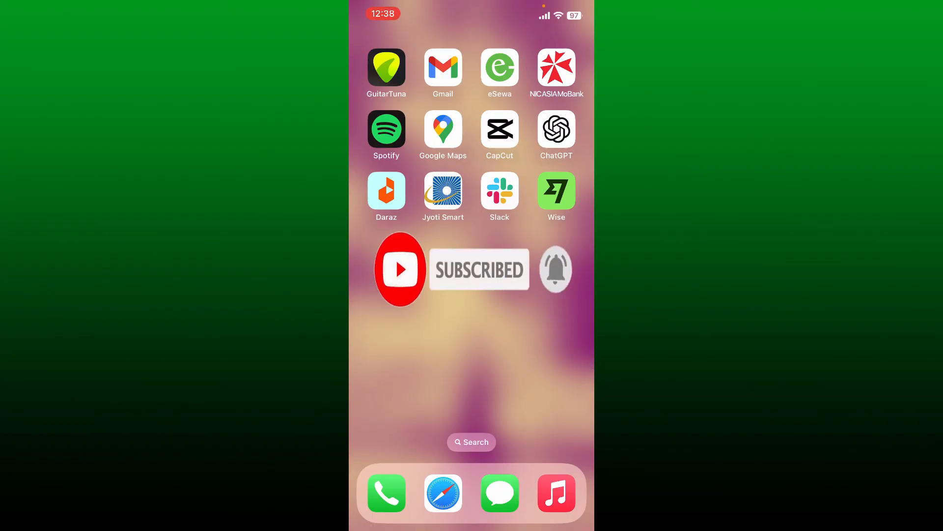